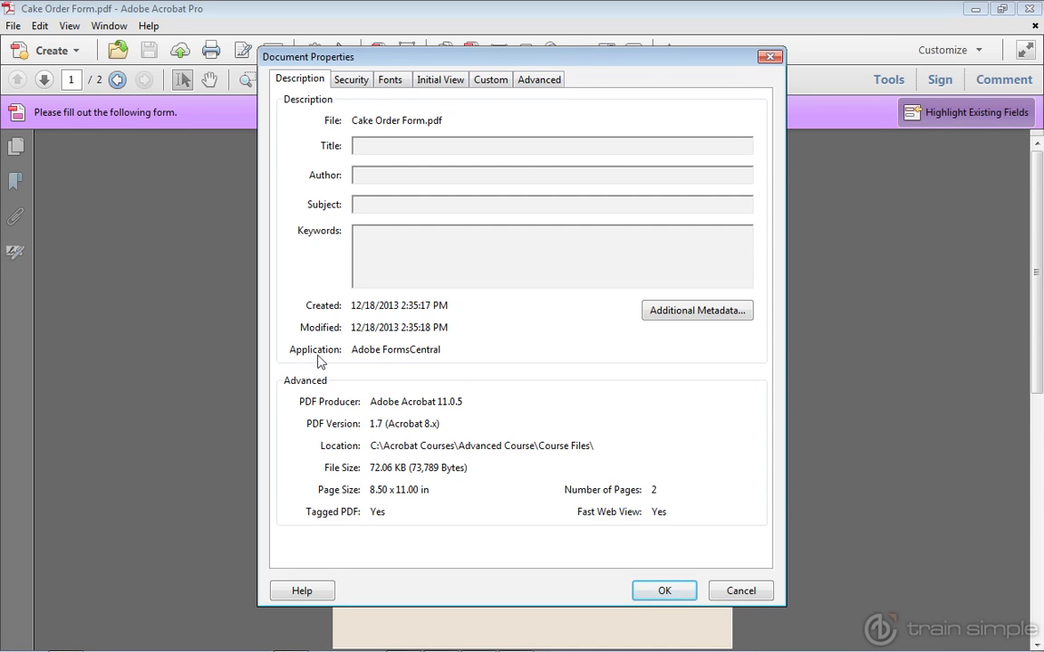
Enter form editing for Cake Order Form Version 3.pdf to list its fields by page
left_click(664, 590)
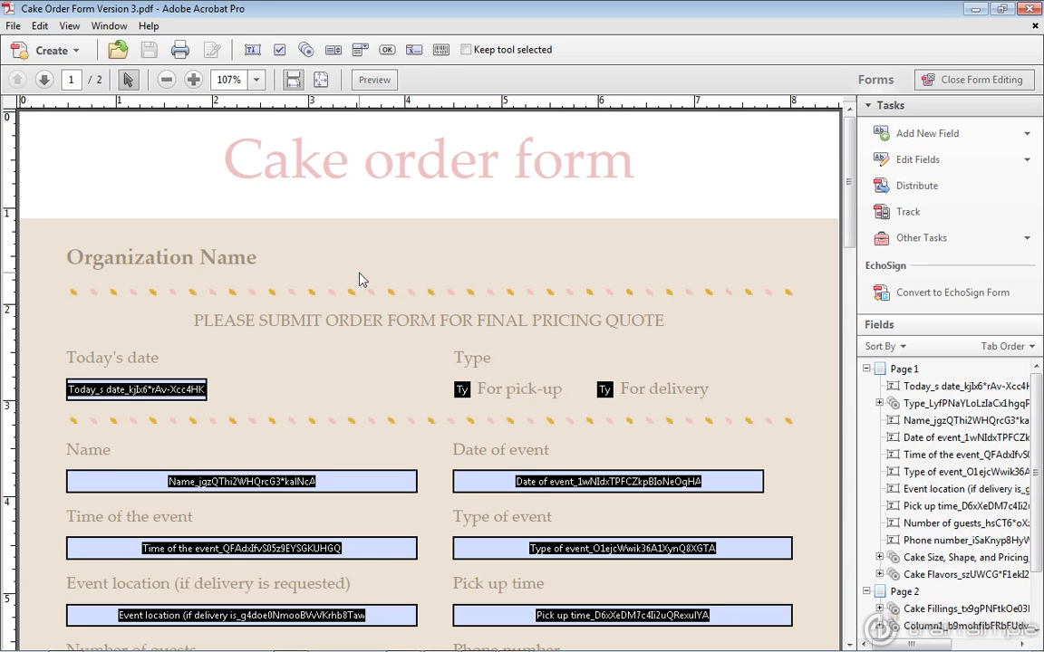